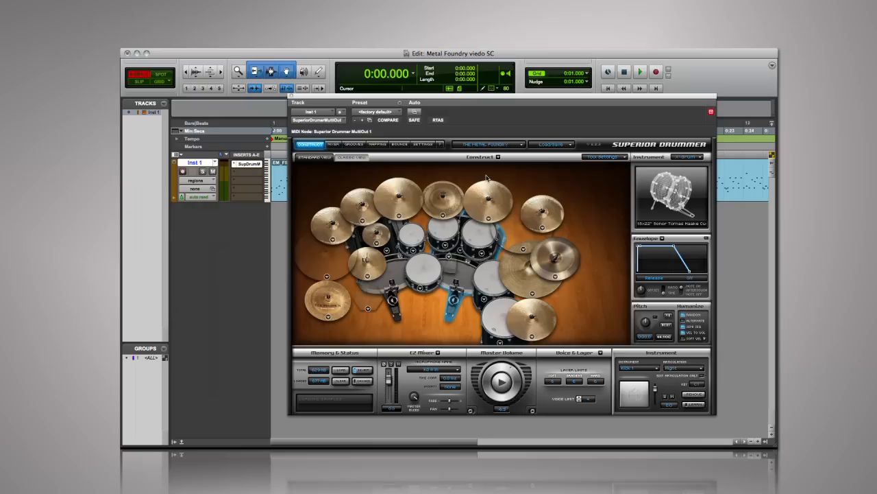
Bring up the Toontrack presets list, showing Master Of Justice and Made Of Iron.
click(421, 291)
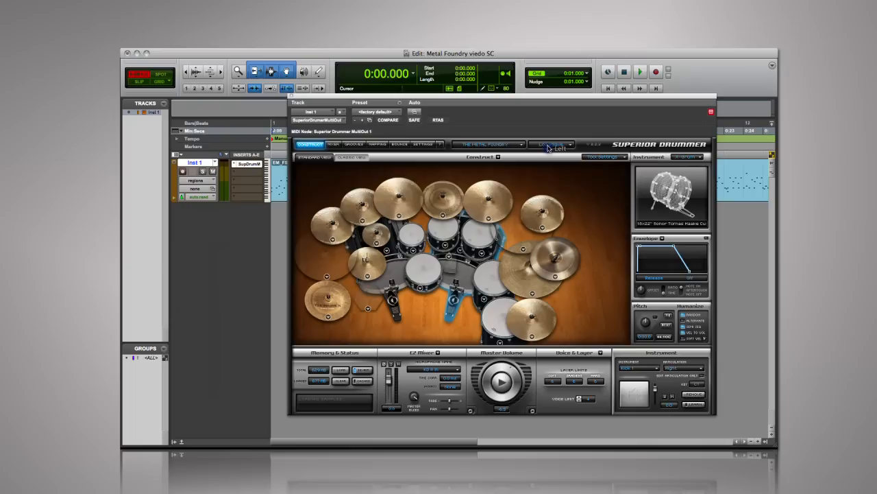
click(552, 143)
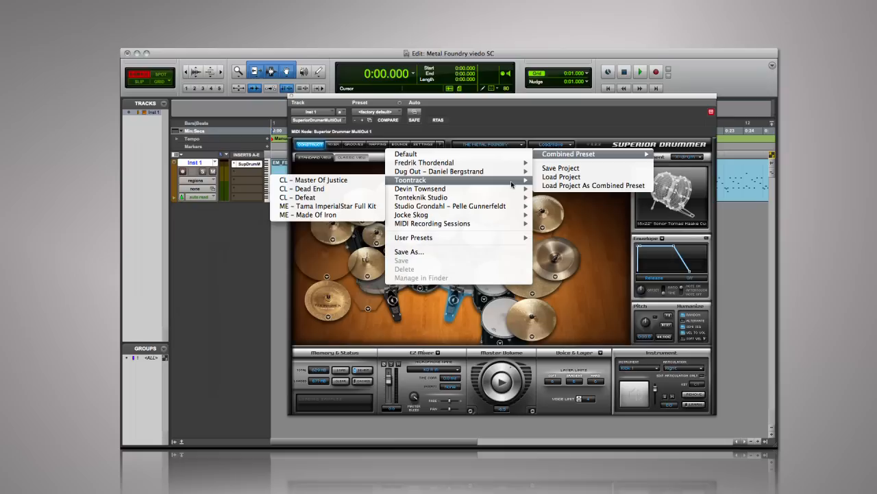
mouse_move(421, 198)
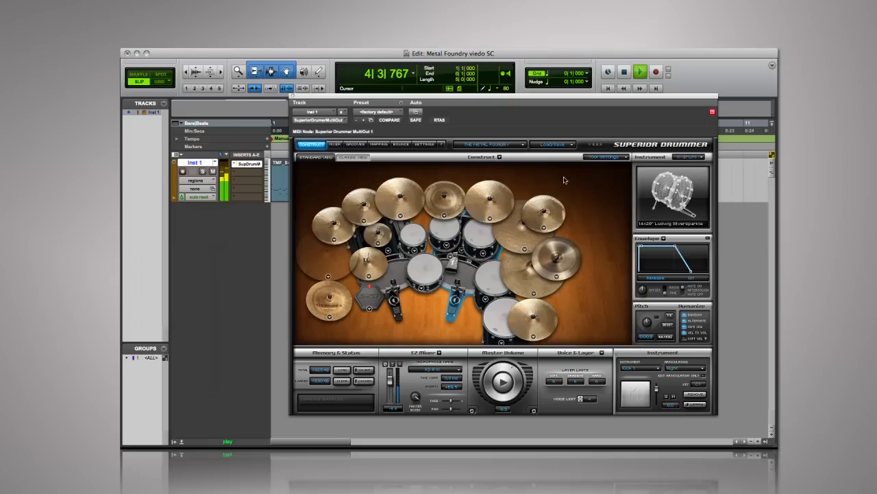
Load a preset with a DW Collector's Series kick, play its groove, and browse Metal Foundry grooves.
click(552, 144)
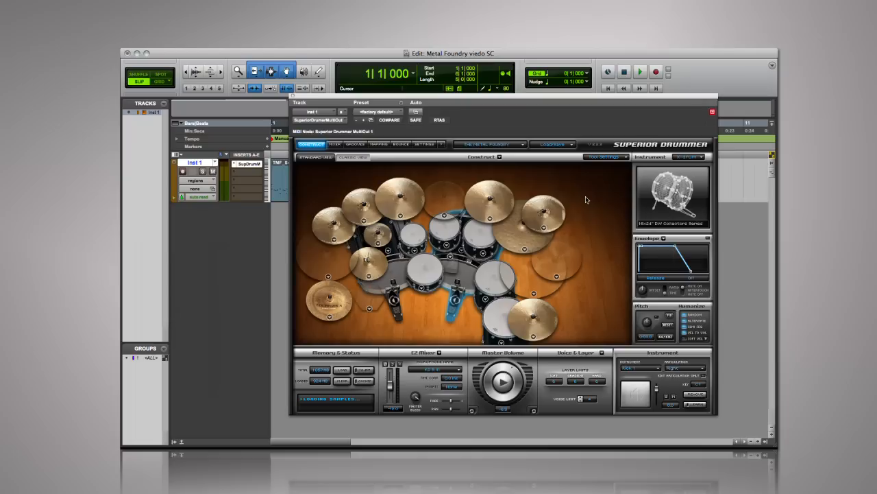
click(639, 71)
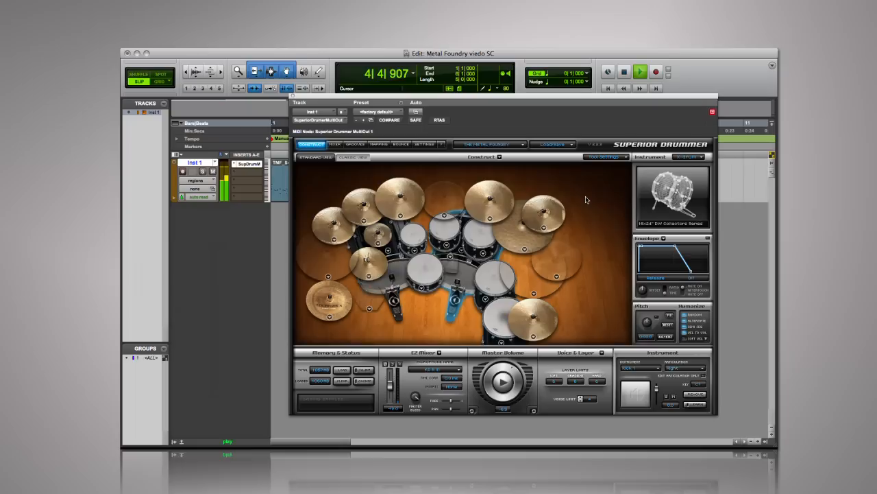
click(356, 144)
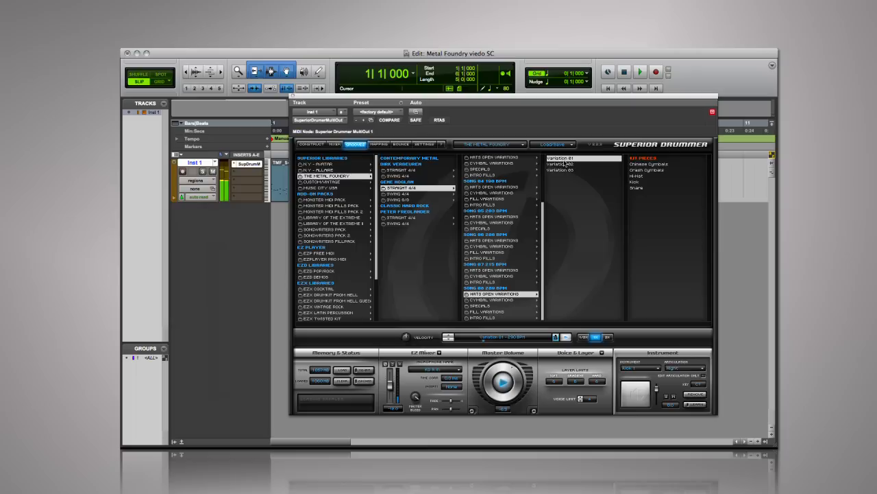
Audition a Specials variation from another Straight 4/4 song, then show the kit view again.
click(404, 211)
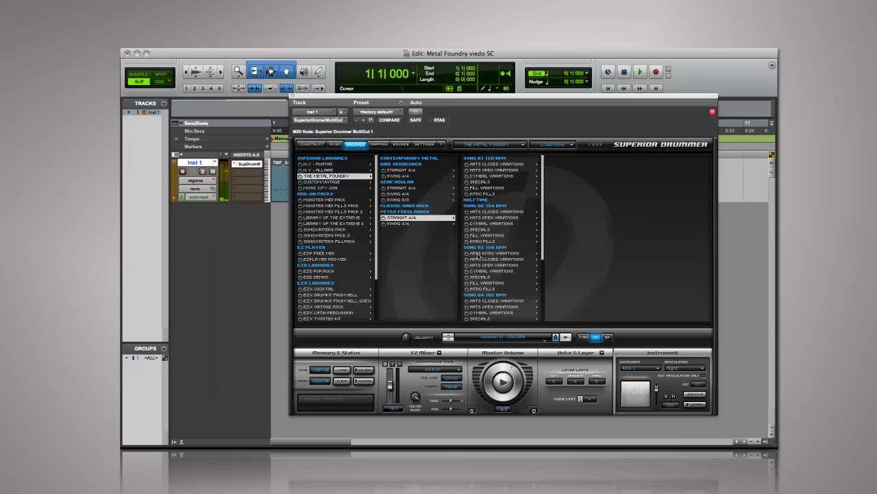
click(495, 252)
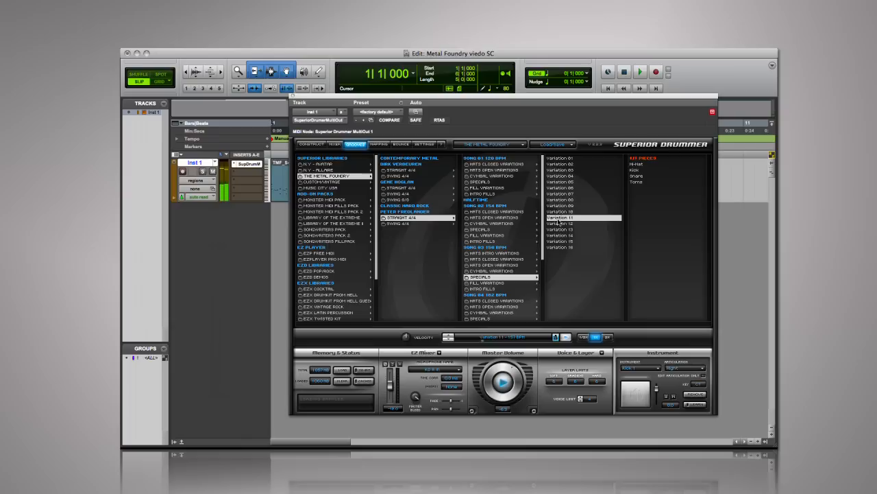
click(311, 144)
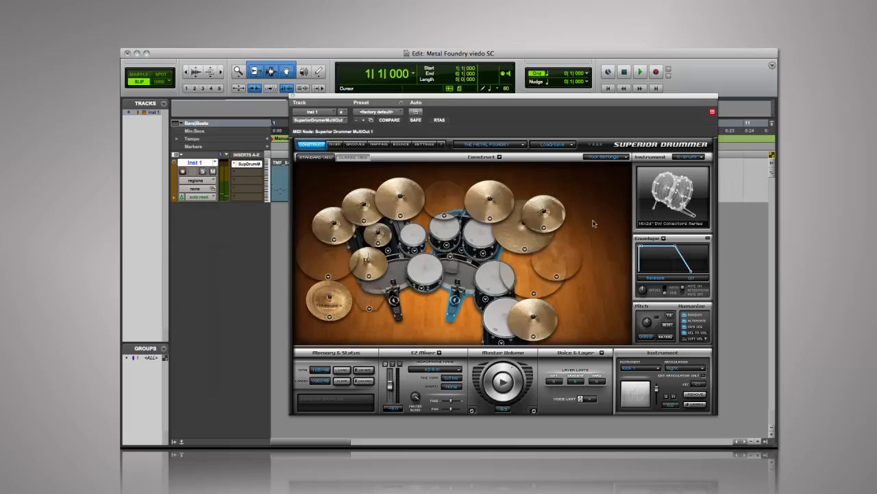
Display the Mixer with the kit's room, ambience channels and individual bleed controls.
click(334, 144)
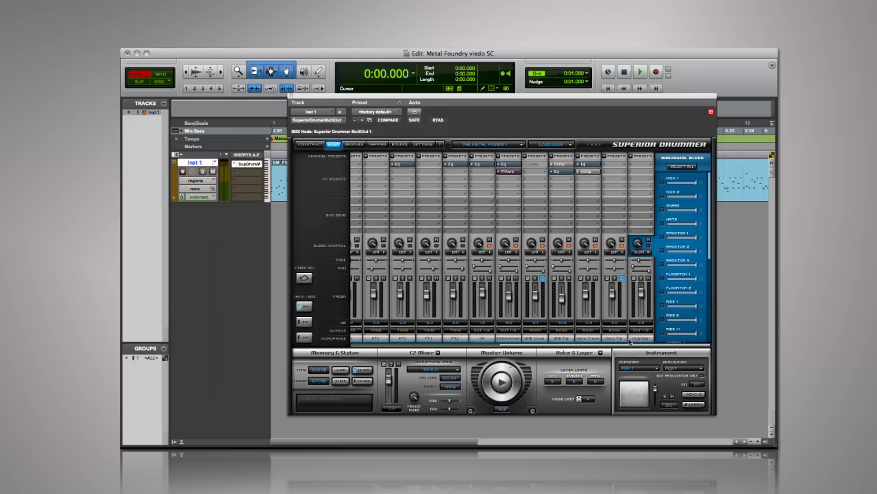
mouse_move(637, 345)
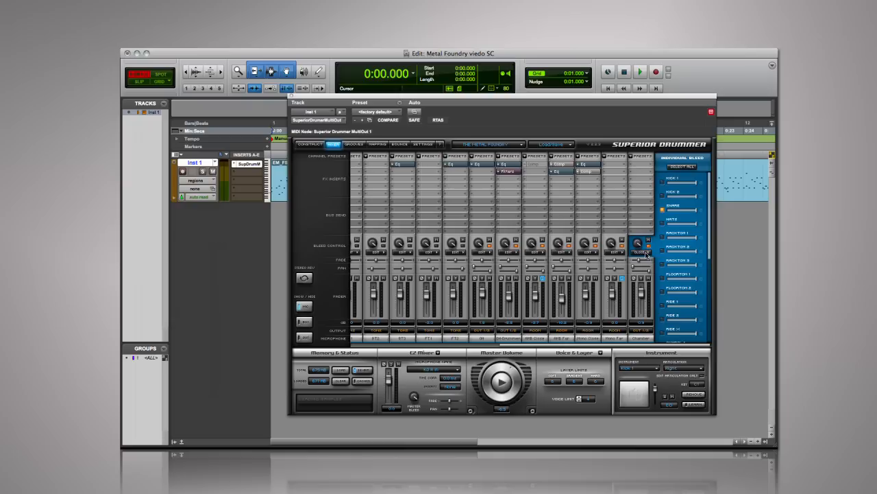
Play the groove through the mixer's ambience channels, stop playback, and return to the kit view.
click(640, 72)
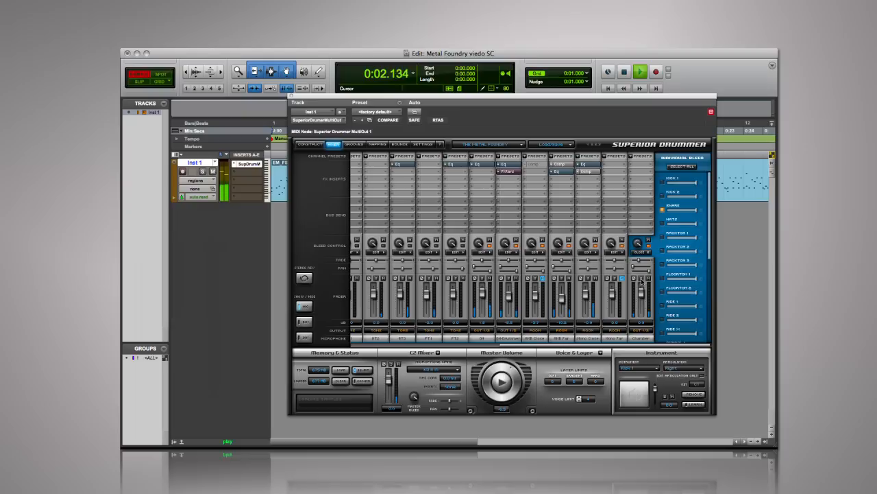
mouse_move(620, 279)
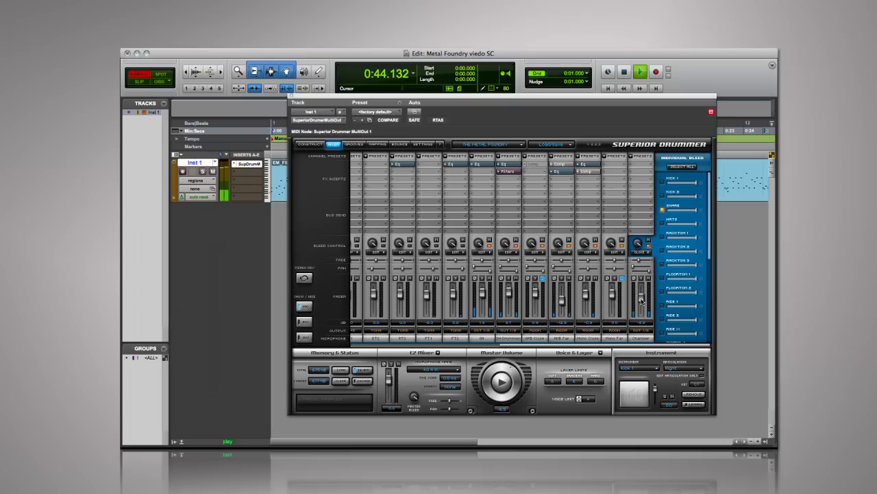
click(640, 71)
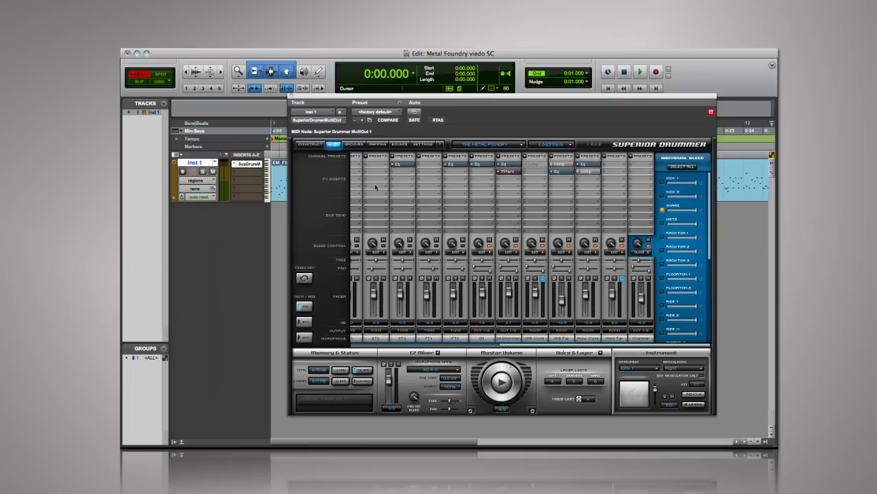
click(310, 144)
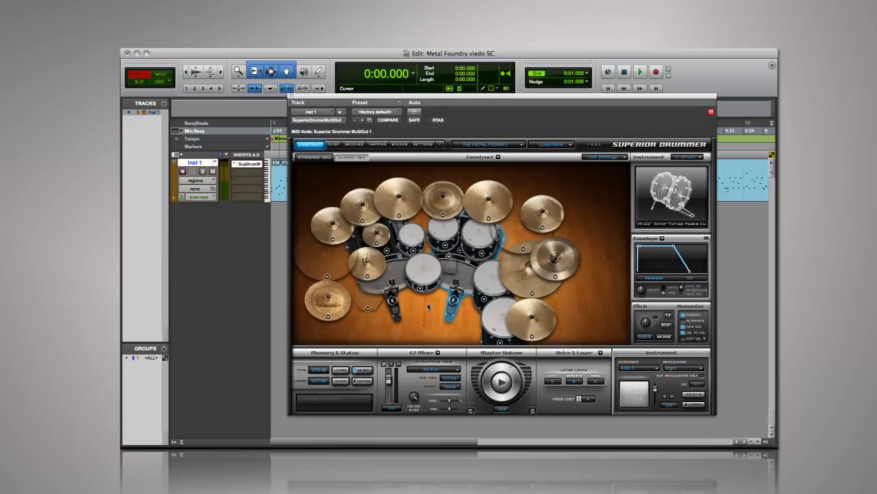